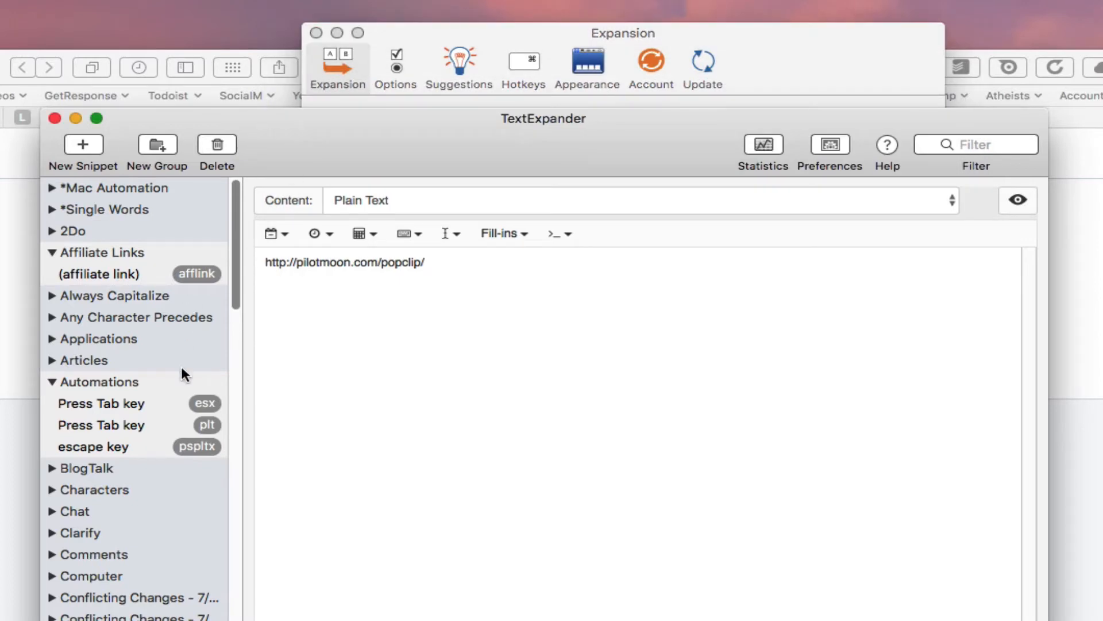
mouse_move(163, 332)
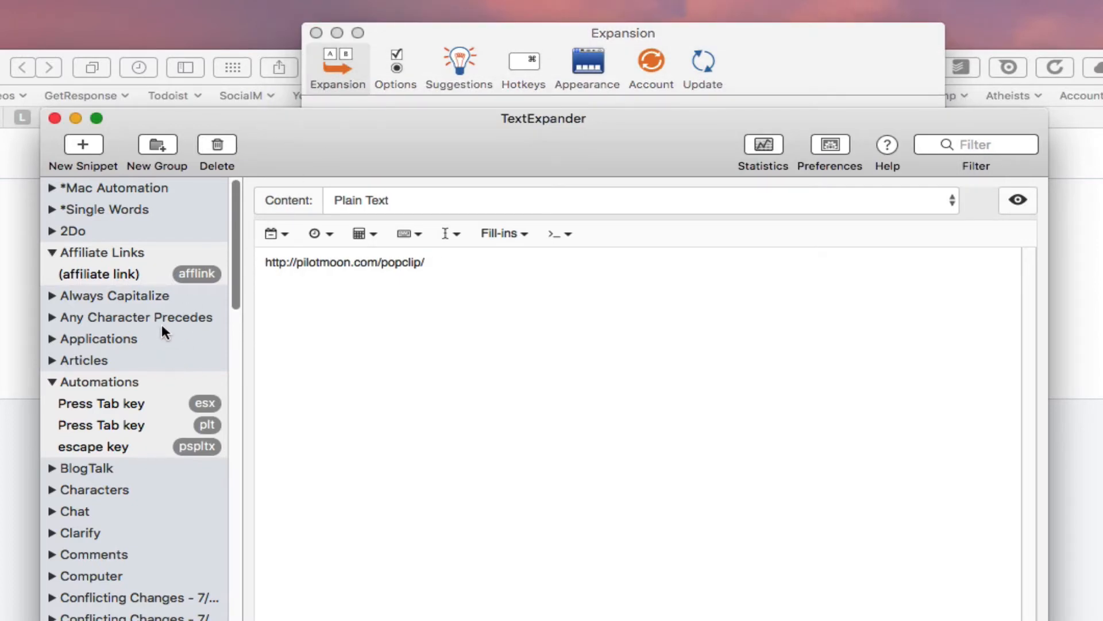
- Scroll down through the snippet groups in the library
scroll(down, 3)
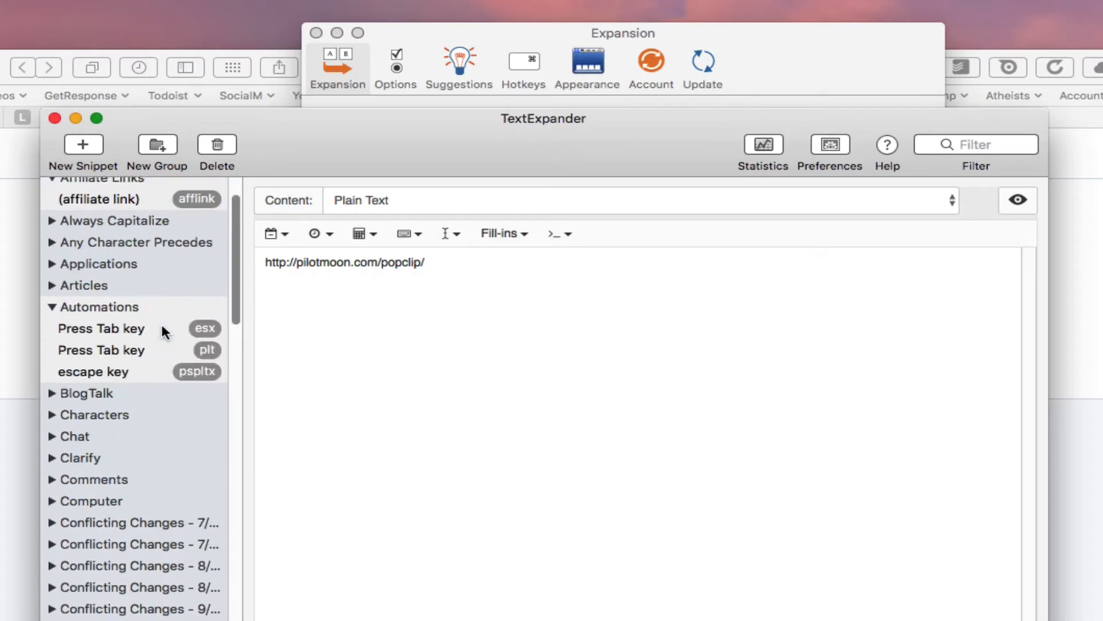
scroll(down, 3)
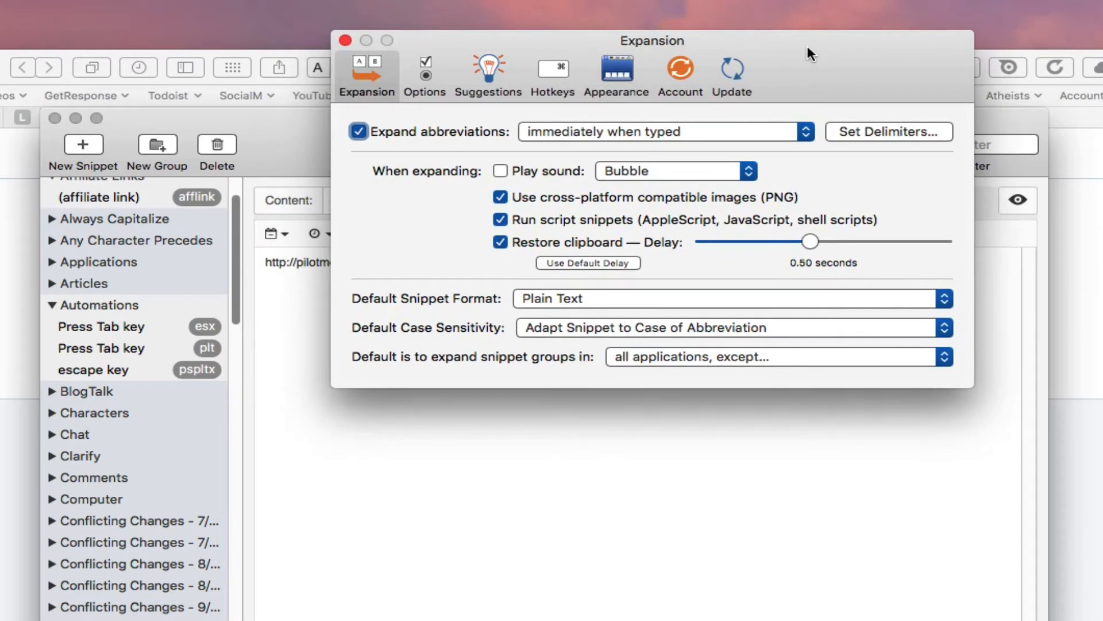
mouse_move(489, 107)
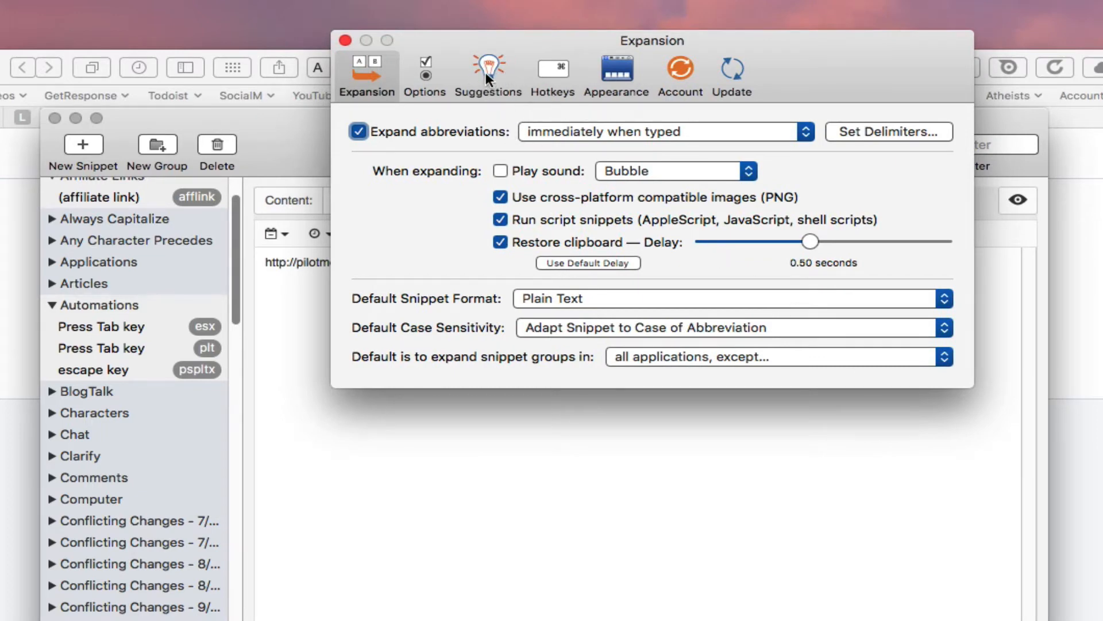
- Show the Suggestions tab of TextExpander Preferences
click(488, 70)
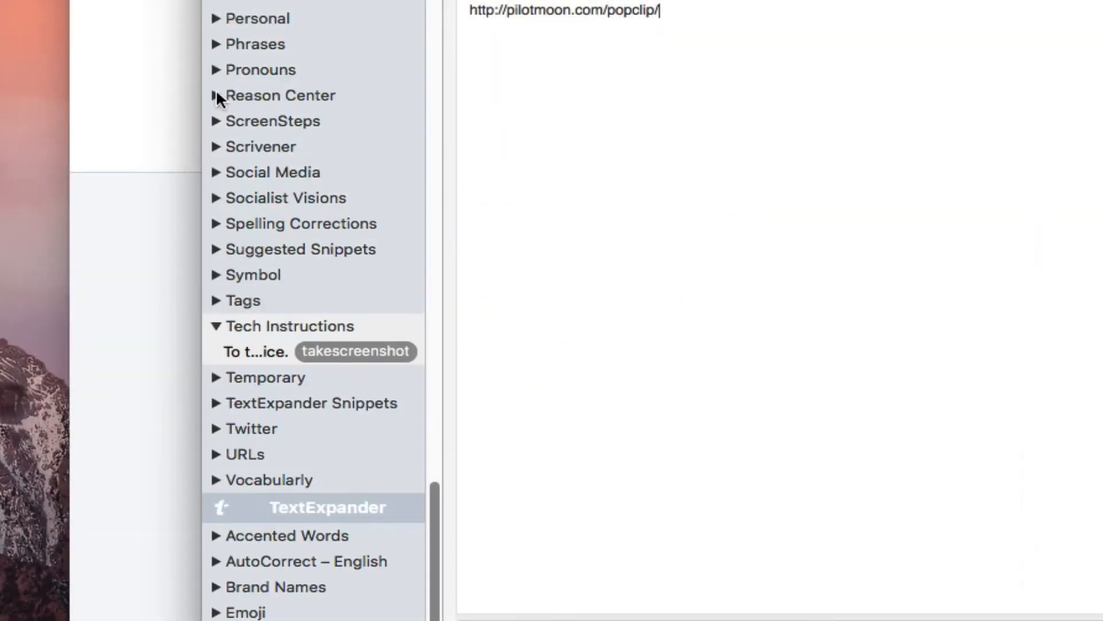
mouse_move(214, 254)
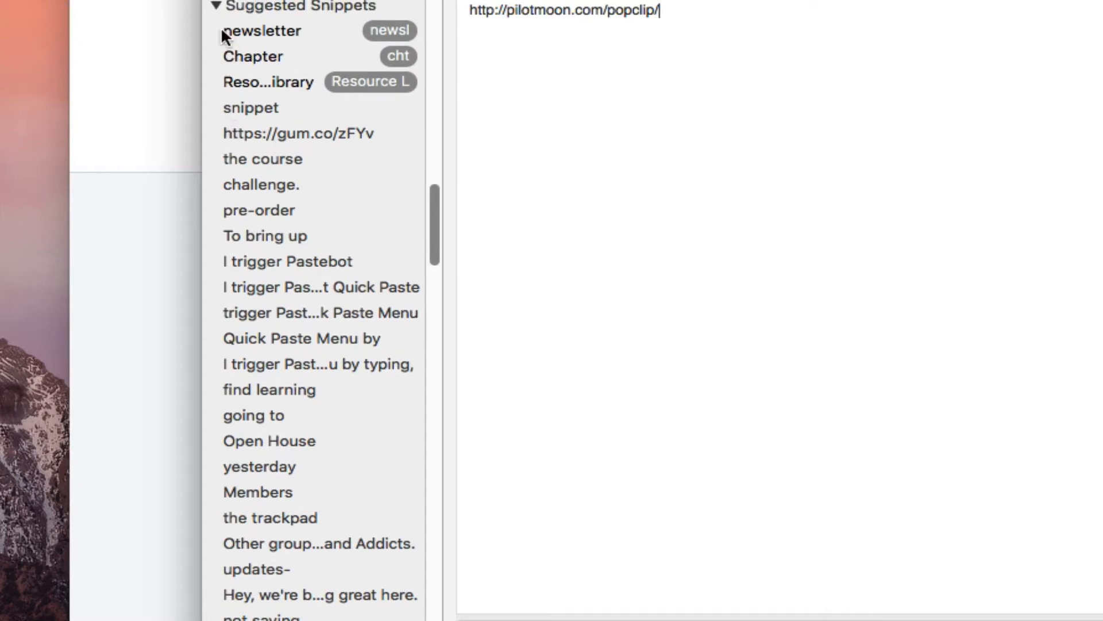
mouse_move(229, 39)
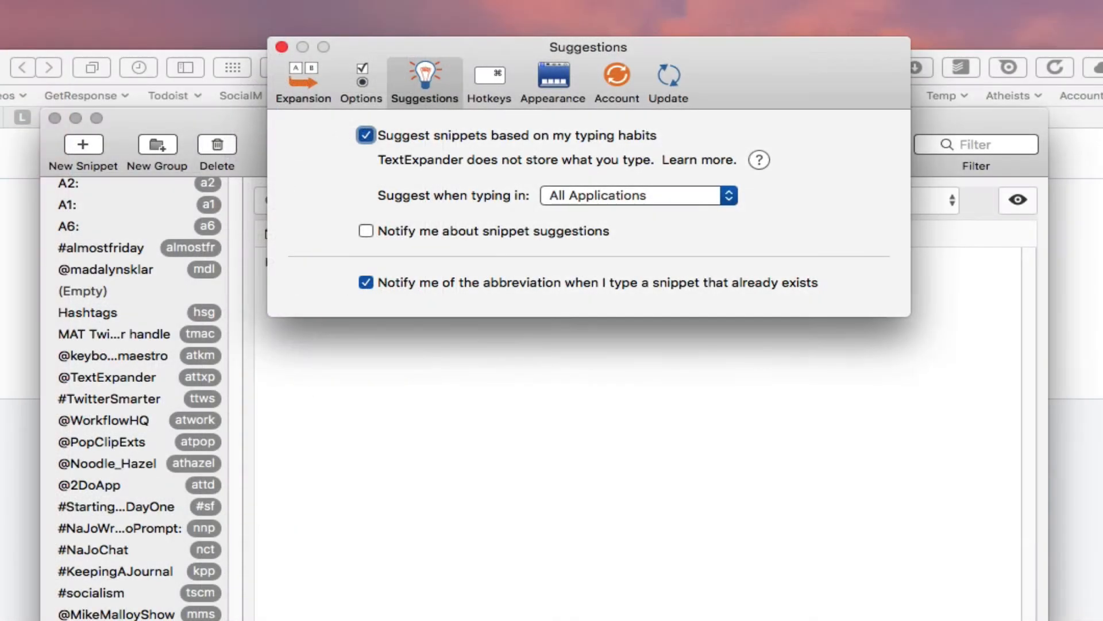
mouse_move(285, 618)
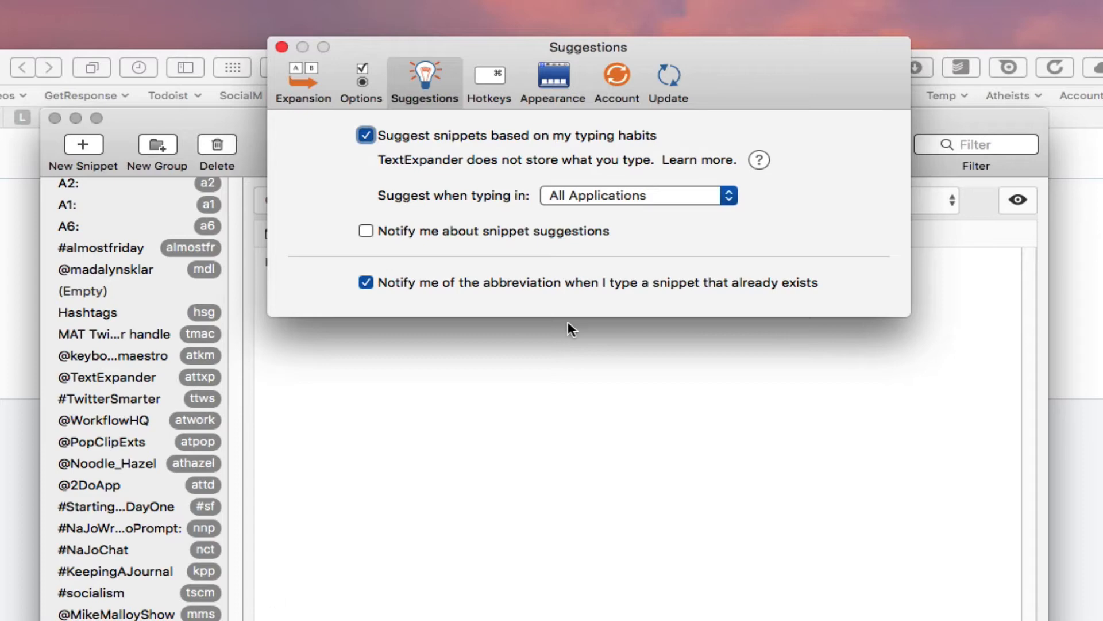
mouse_move(740, 88)
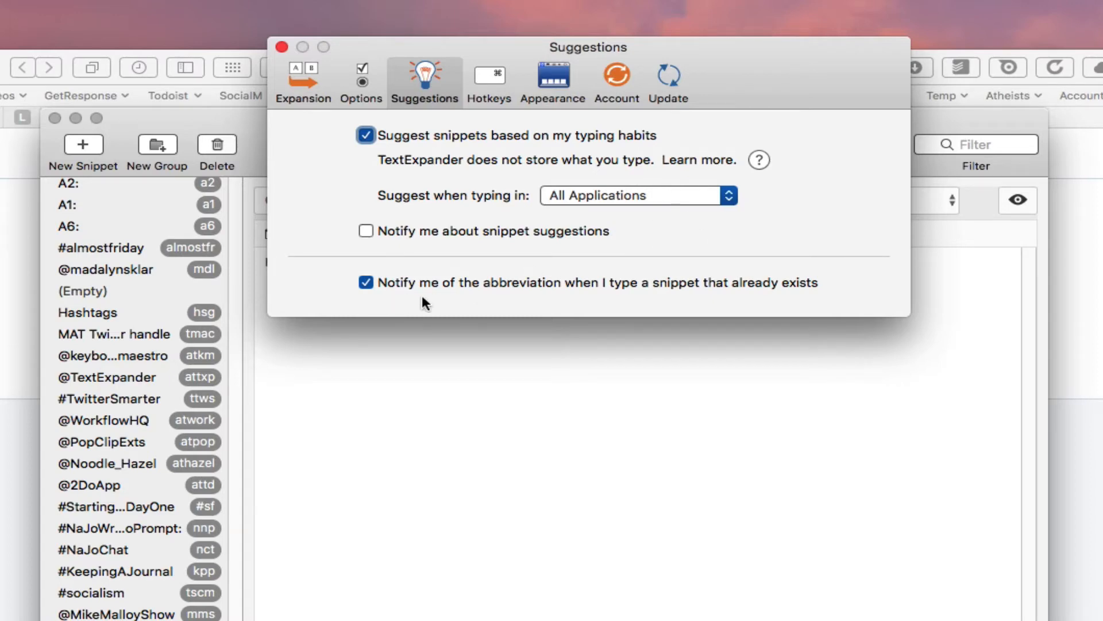
mouse_move(398, 295)
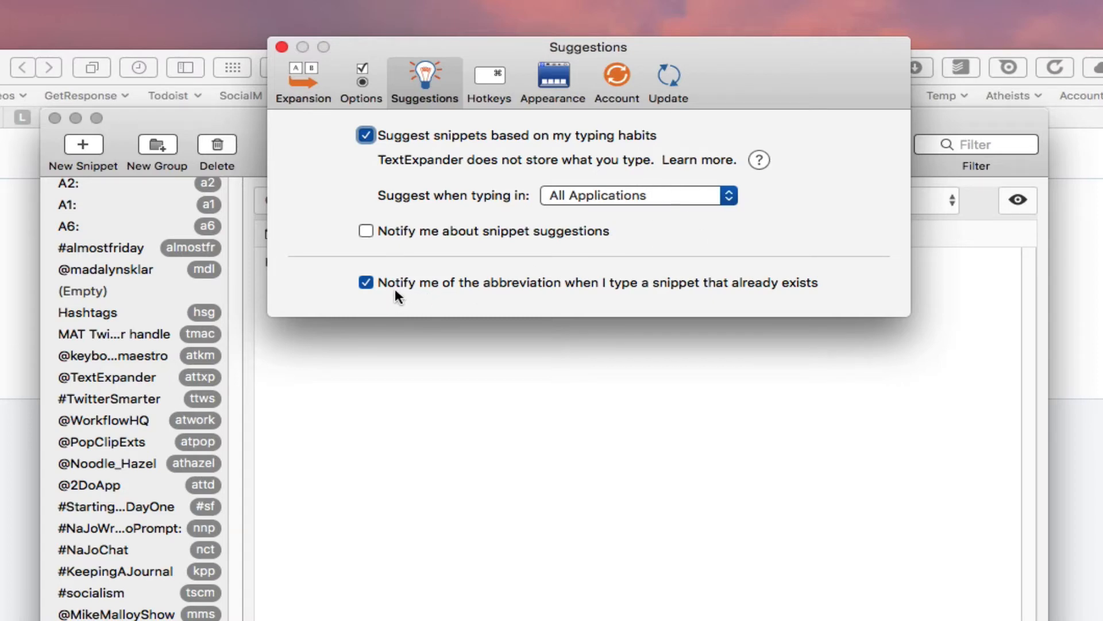
mouse_move(505, 297)
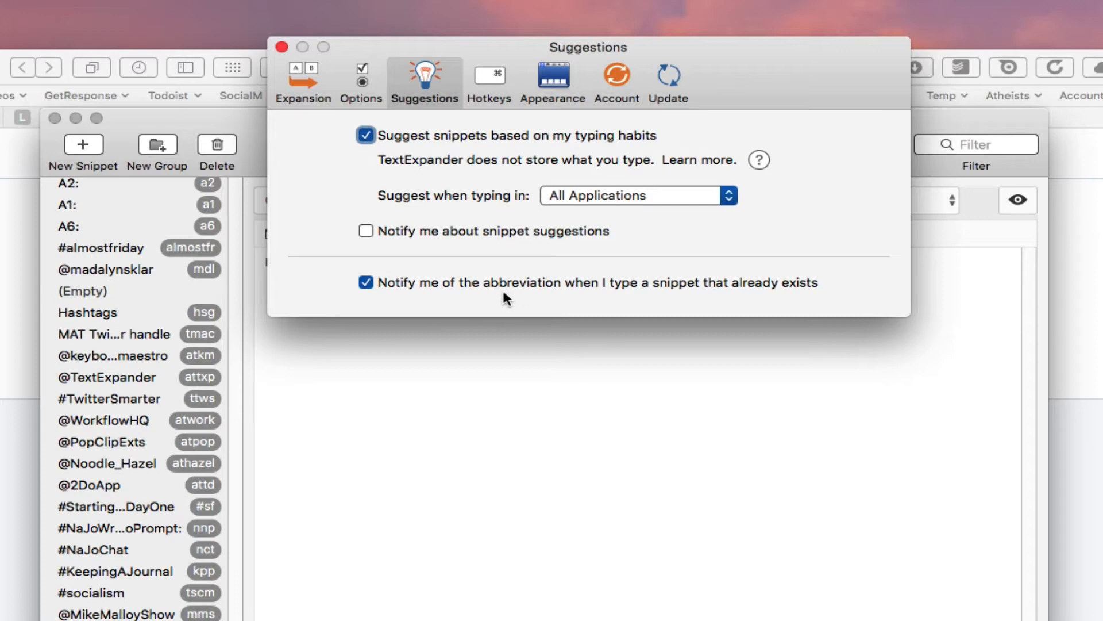
mouse_move(674, 297)
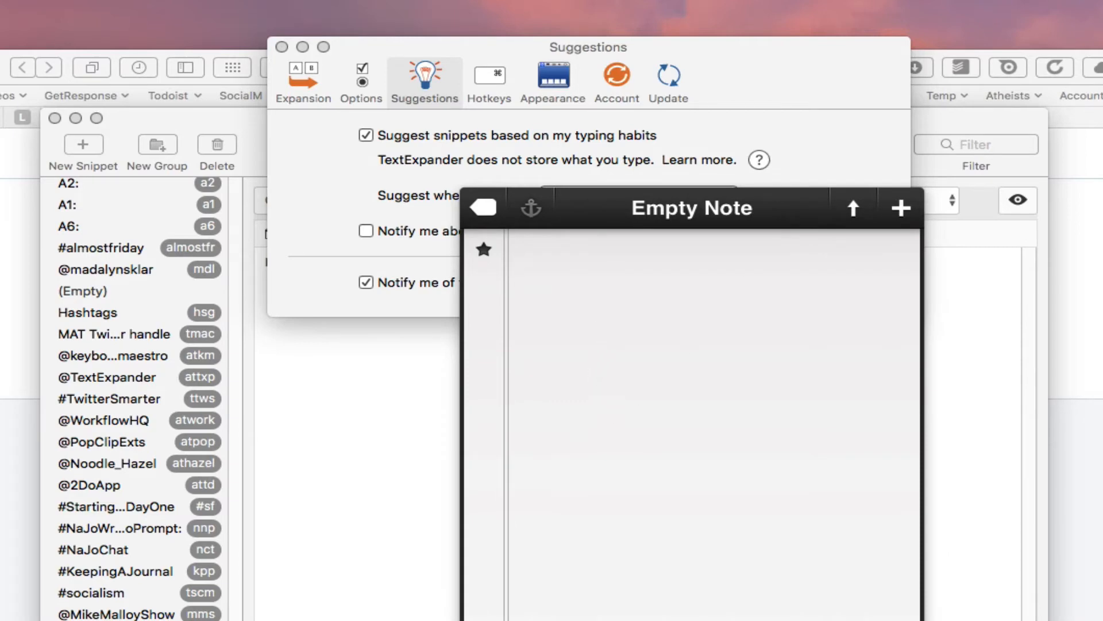
- Type 'screen' into the empty test note
text(s)
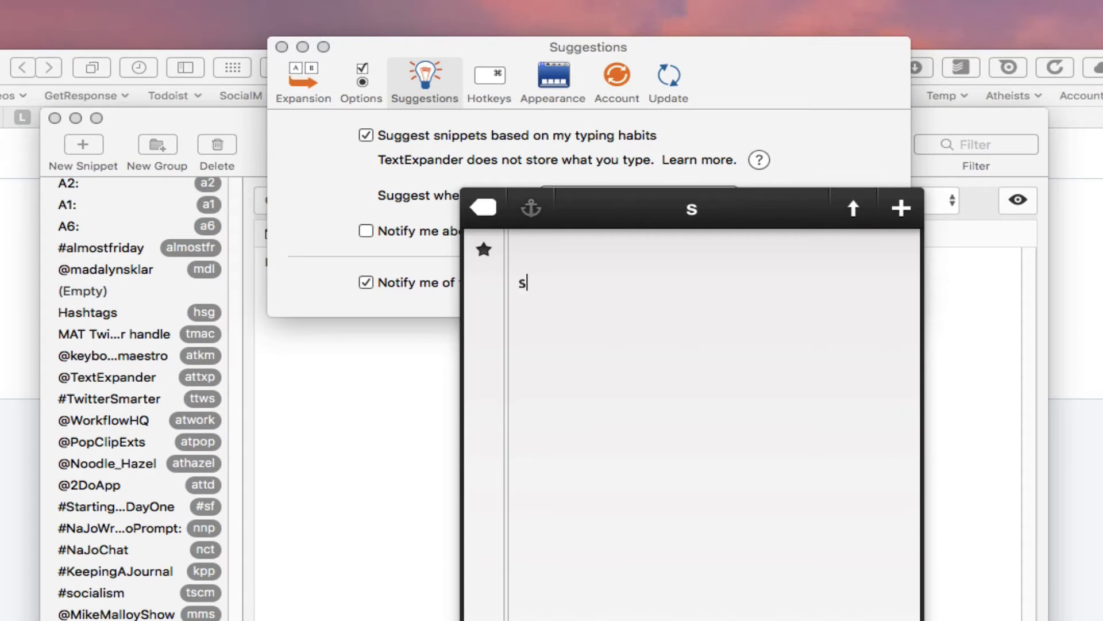
text(creen)
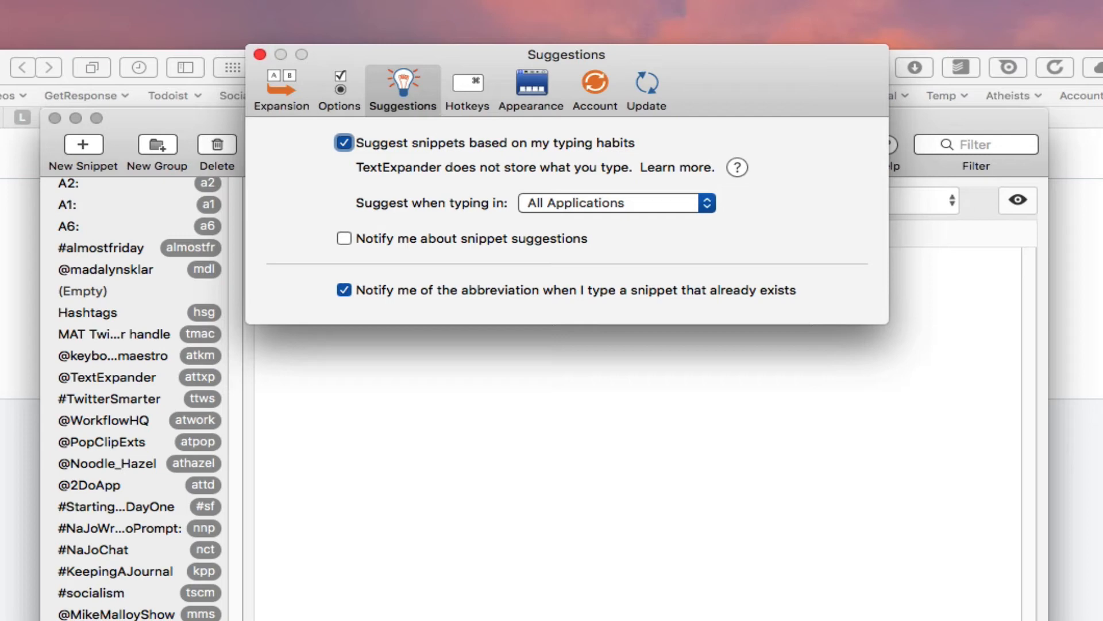
- Open the TextExpander menu bar menu to reveal Edit Last Expanded Snippet
click(592, 11)
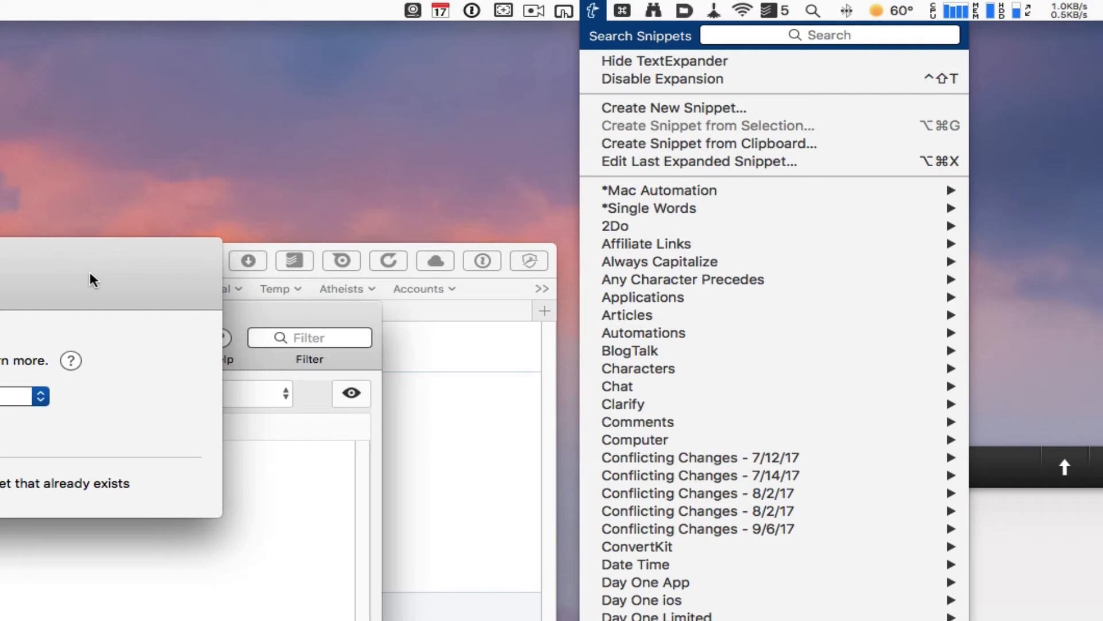
mouse_move(410, 208)
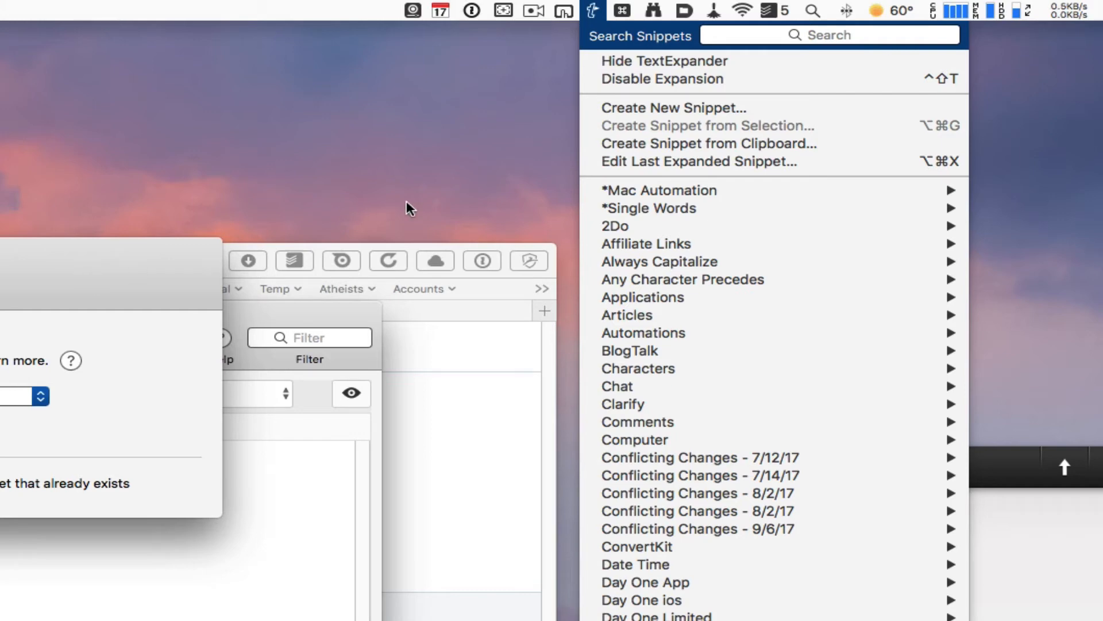
mouse_move(699, 161)
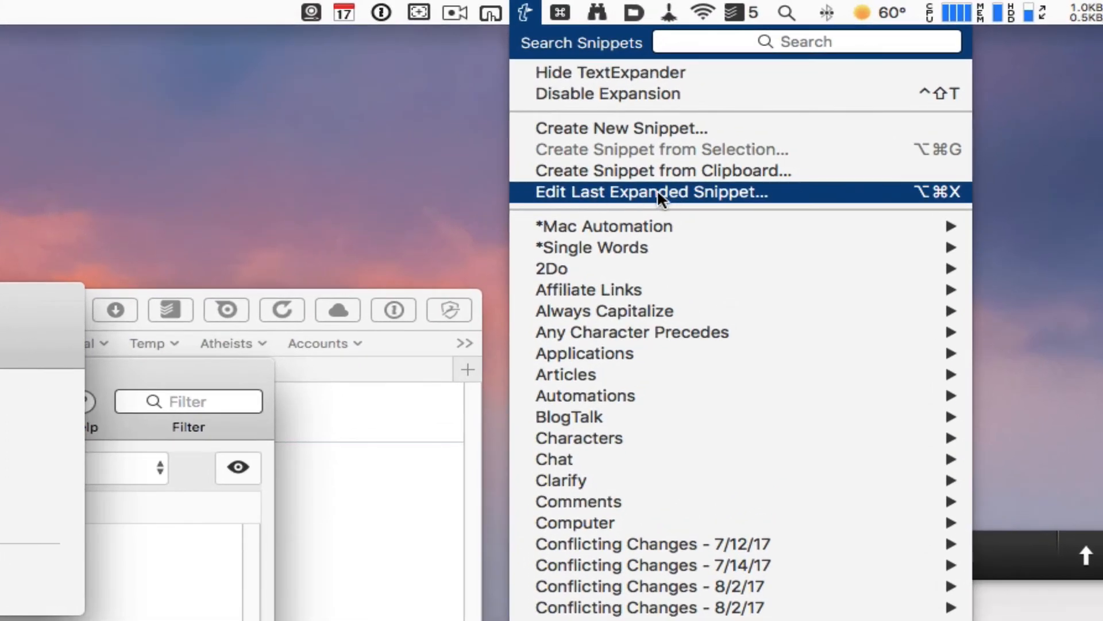
mouse_move(784, 200)
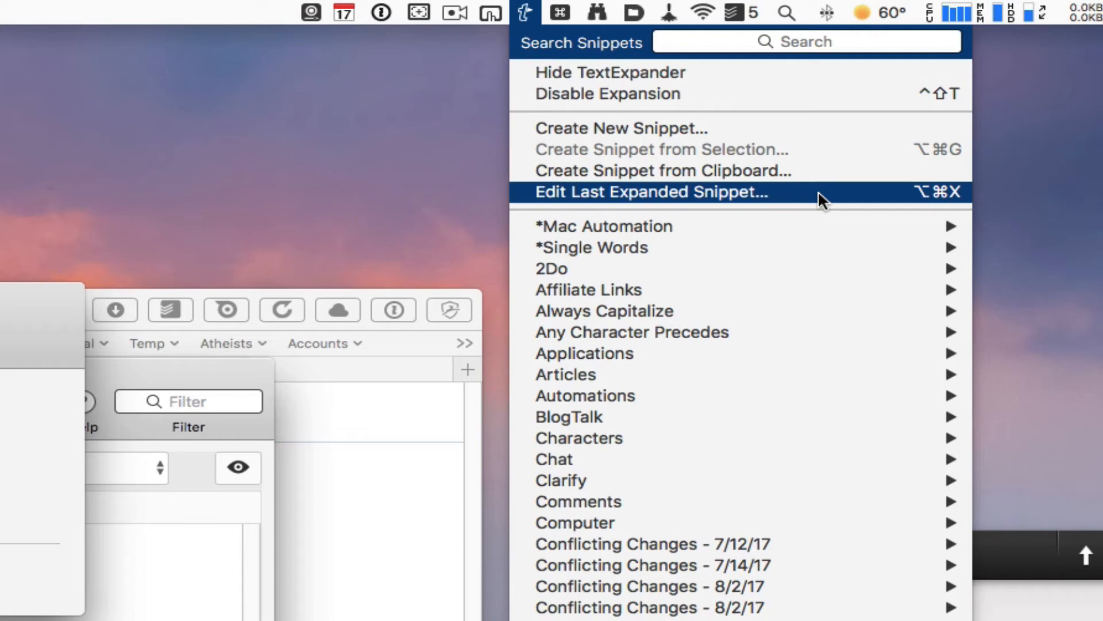
mouse_move(930, 204)
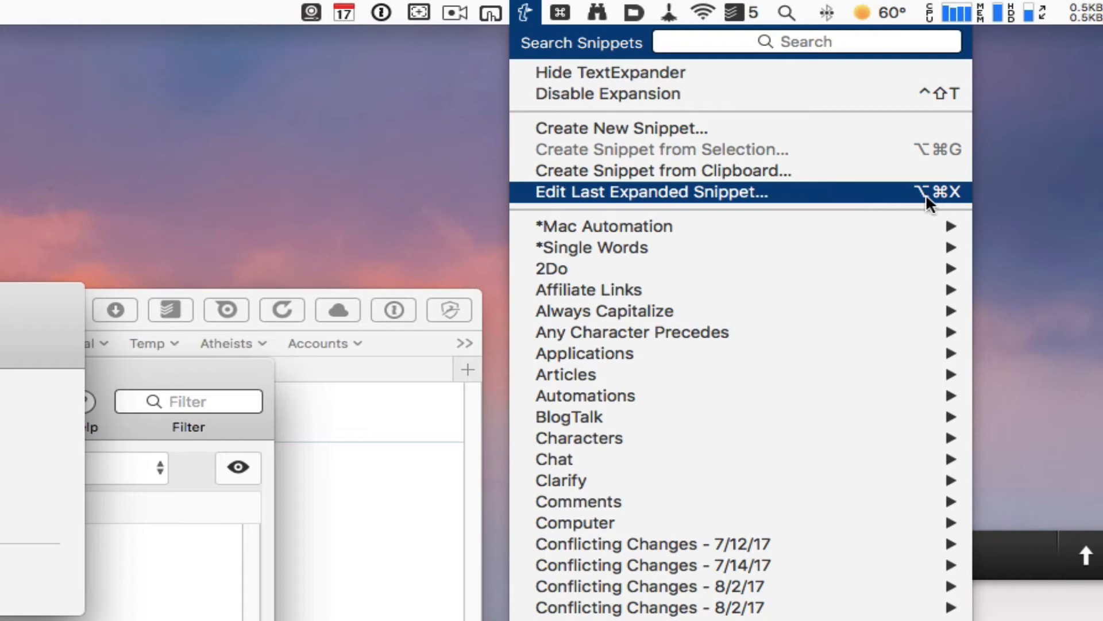
mouse_move(906, 199)
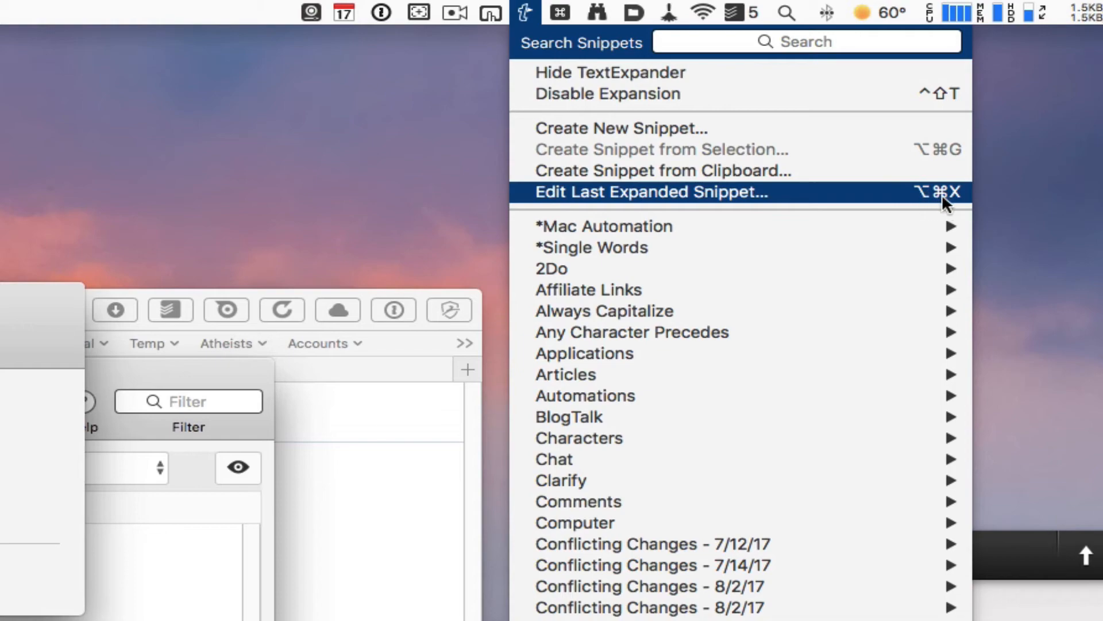
- Open the last expanded snippet 'screenshot', check abbreviation sht, save, and return to Preferences
click(649, 191)
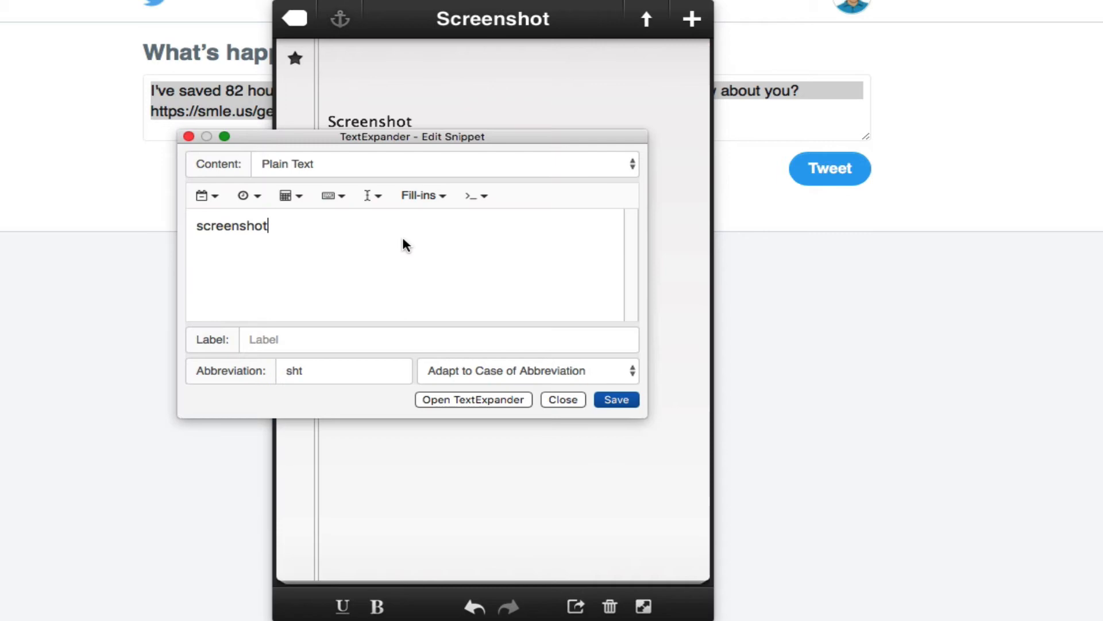
click(344, 370)
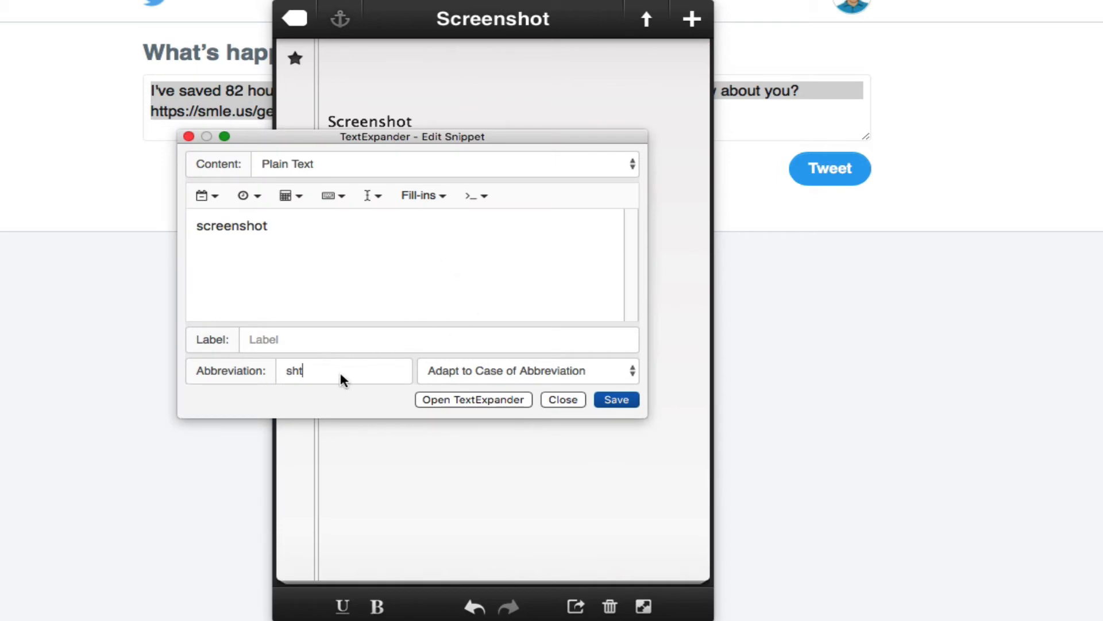
mouse_move(562, 399)
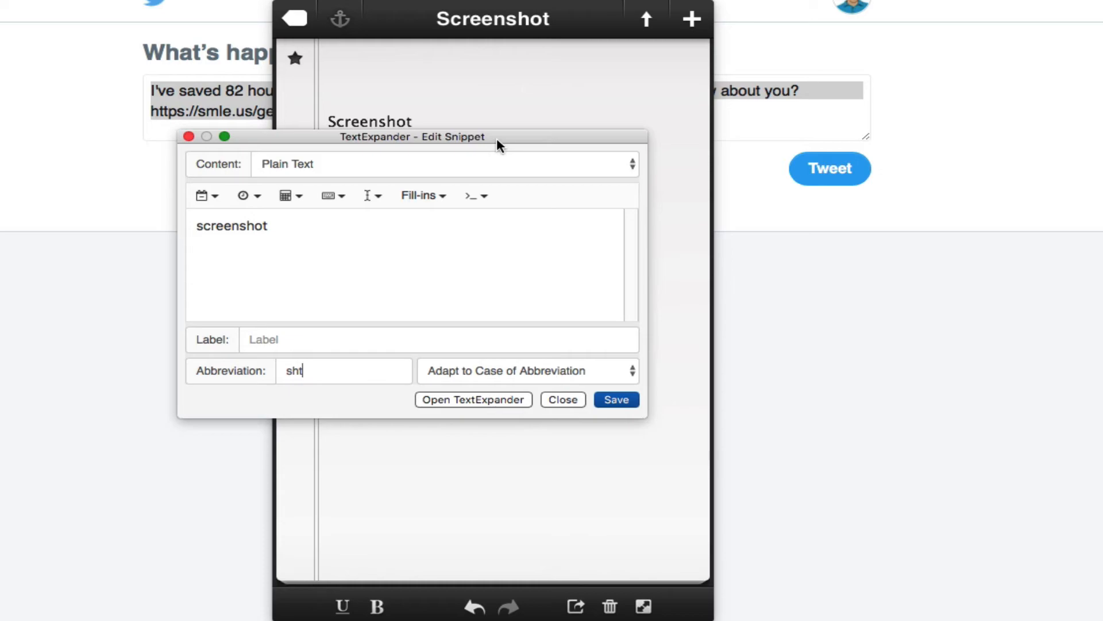
click(615, 399)
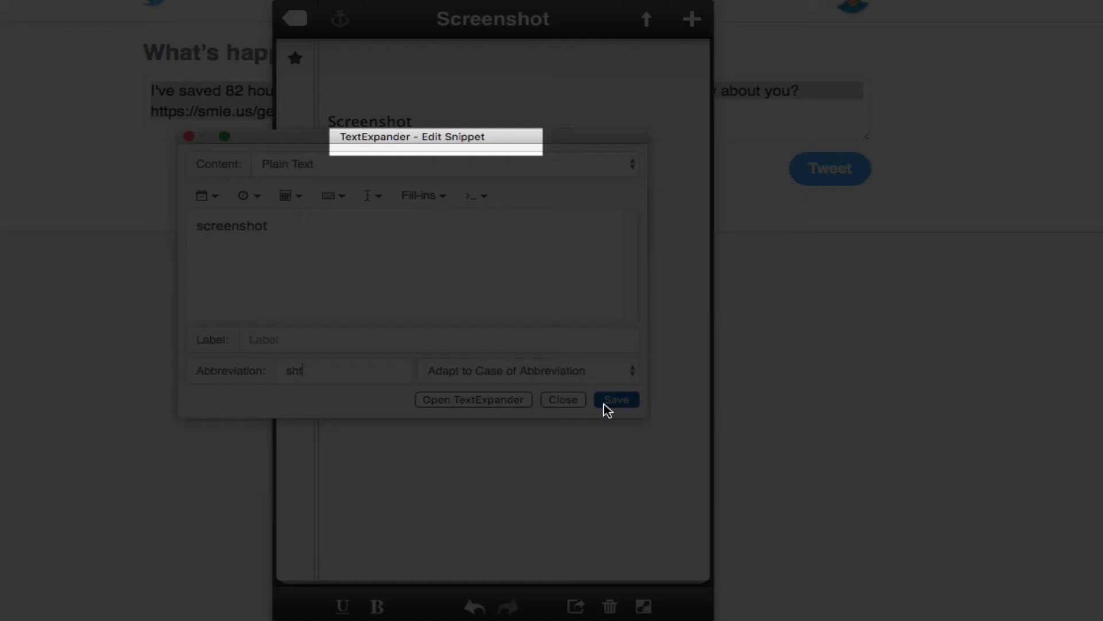
click(615, 399)
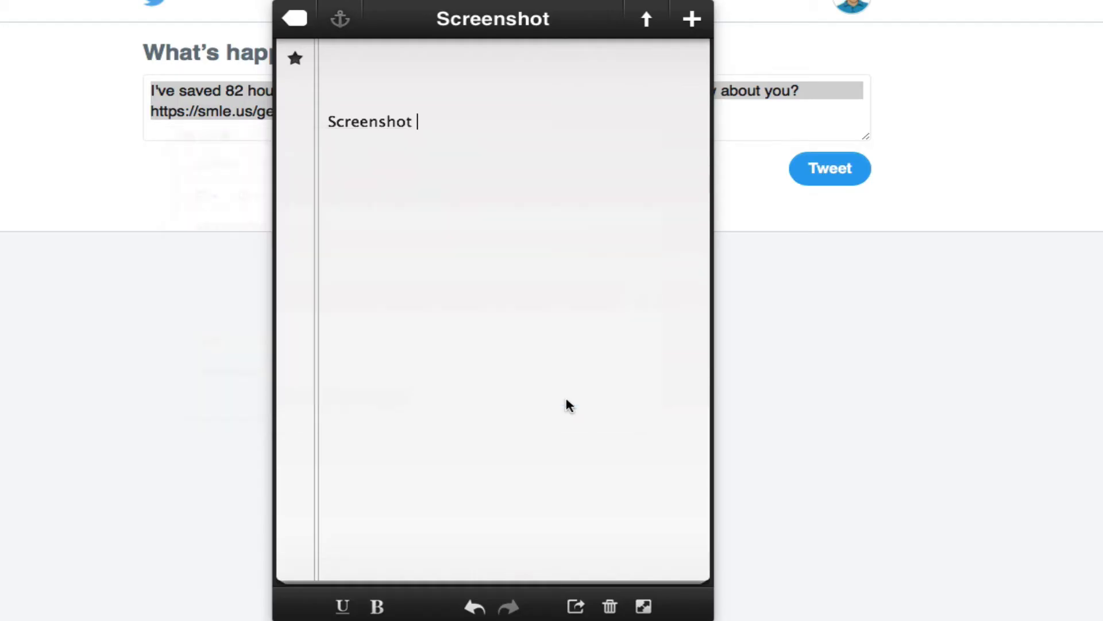
click(523, 13)
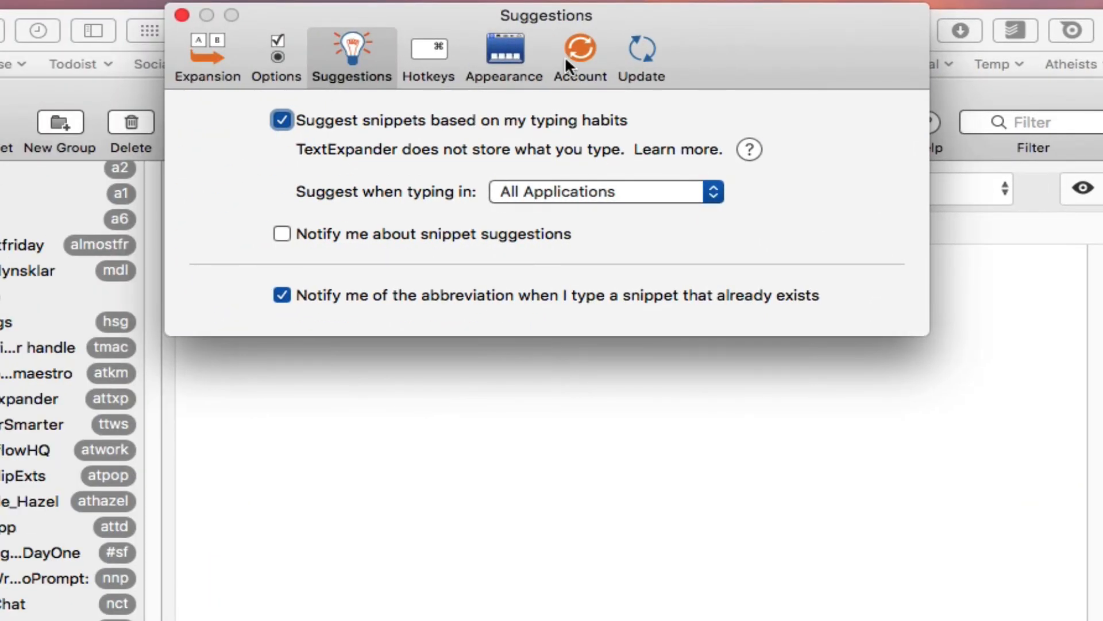
- Show the Account tab of TextExpander Preferences
click(580, 56)
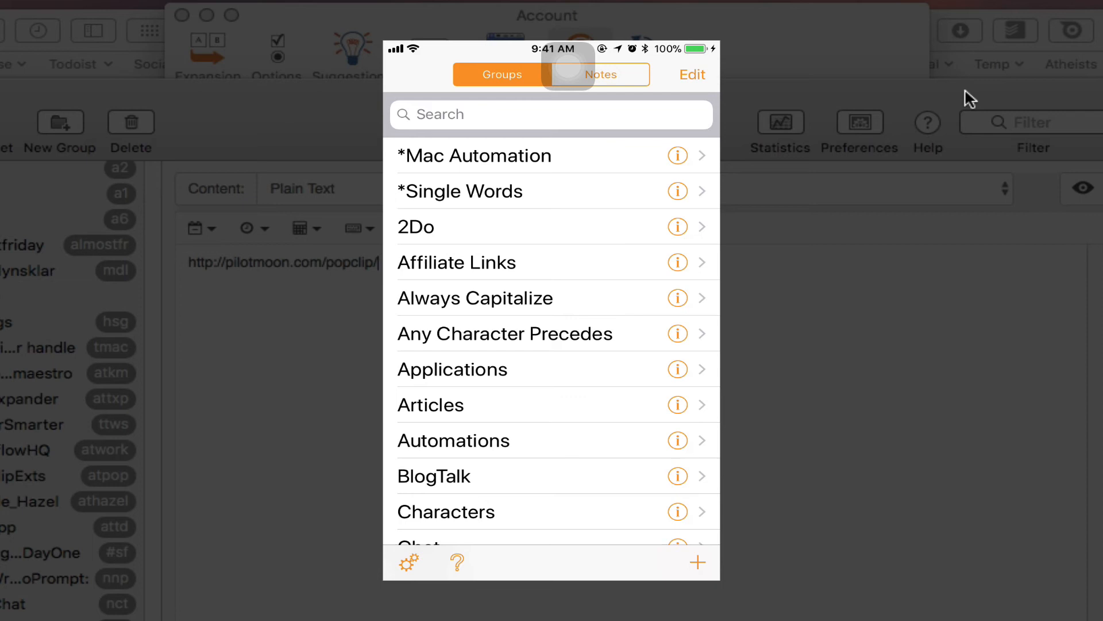
- Start a new note on the iPhone and type 'Screenshot'
scroll(down, 3)
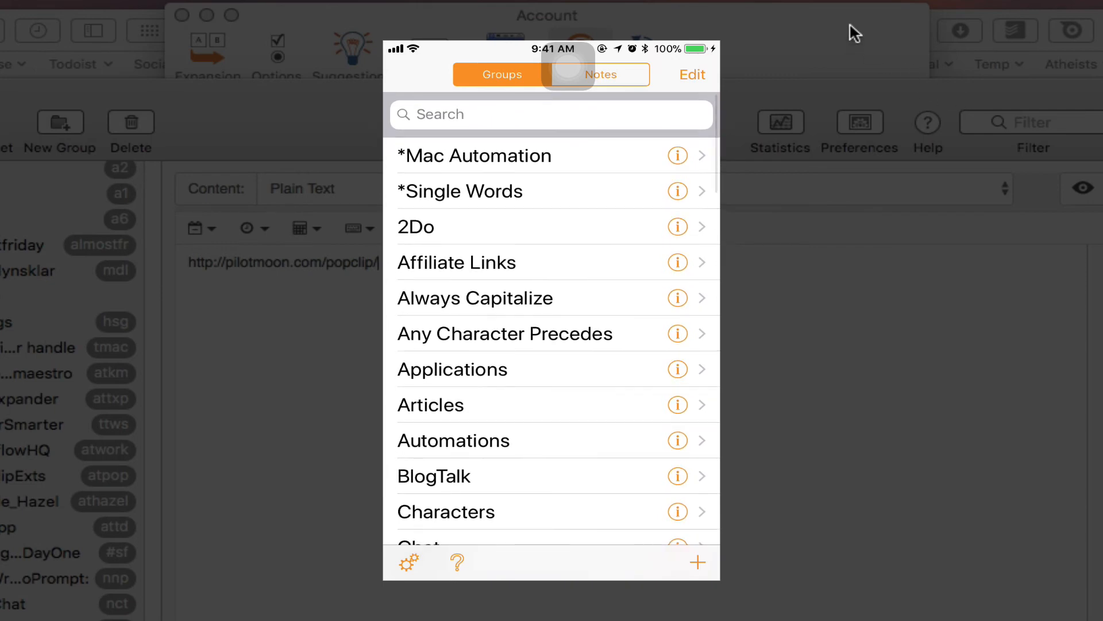
click(600, 75)
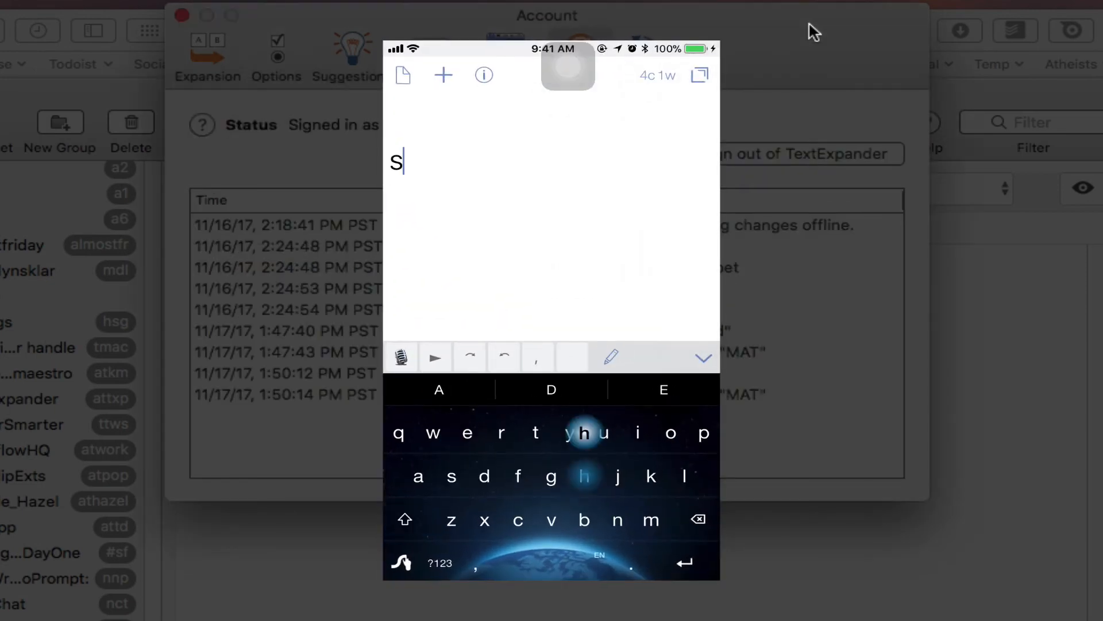
text(creenshot)
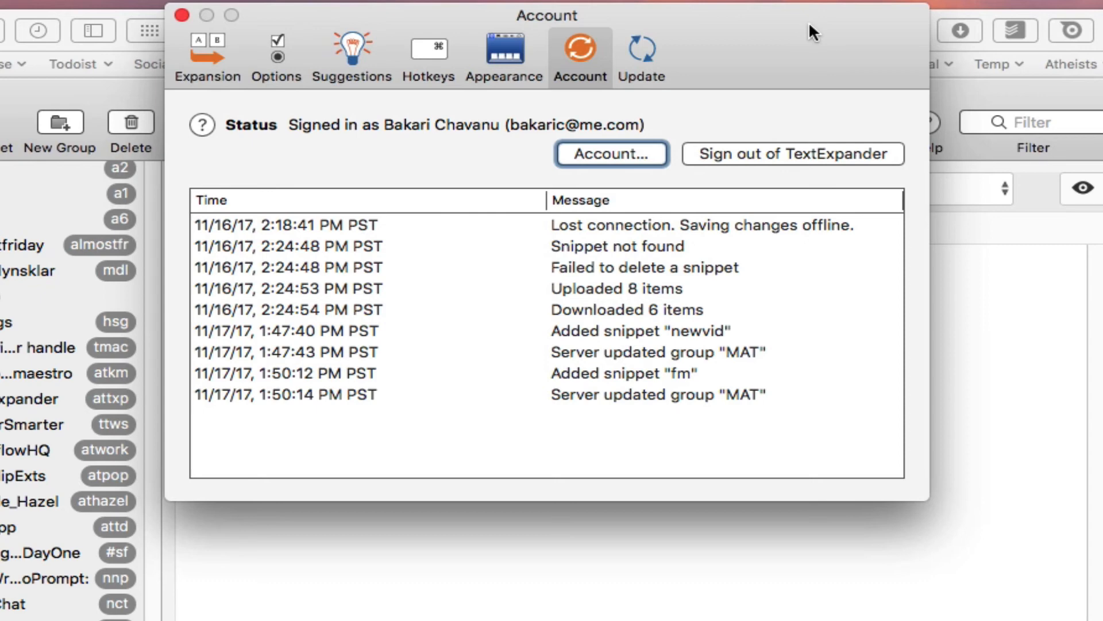
mouse_move(799, 75)
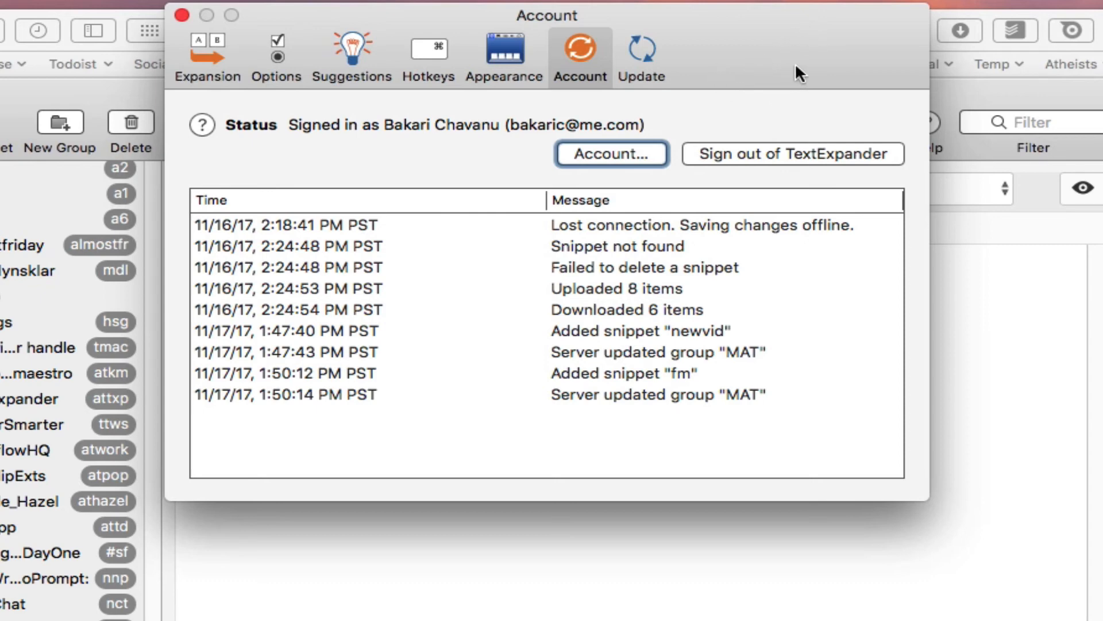